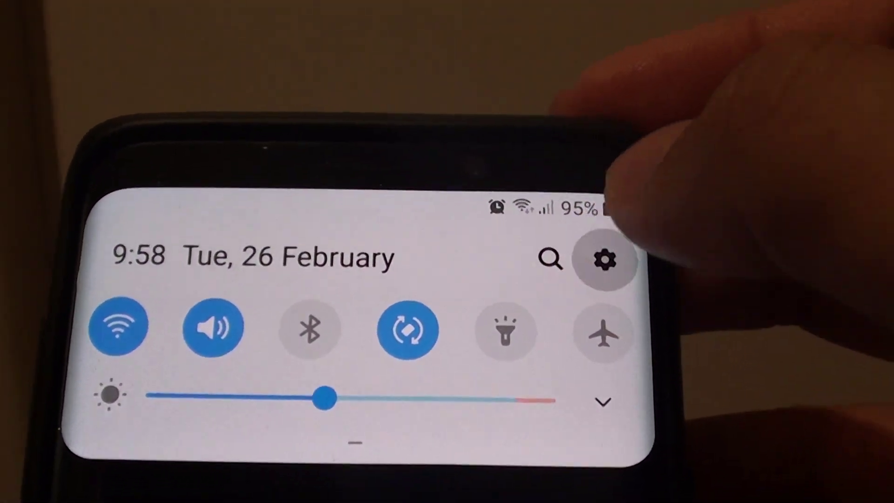
# - Launch Settings using the gear icon in the Quick Settings panel
pyautogui.click(602, 260)
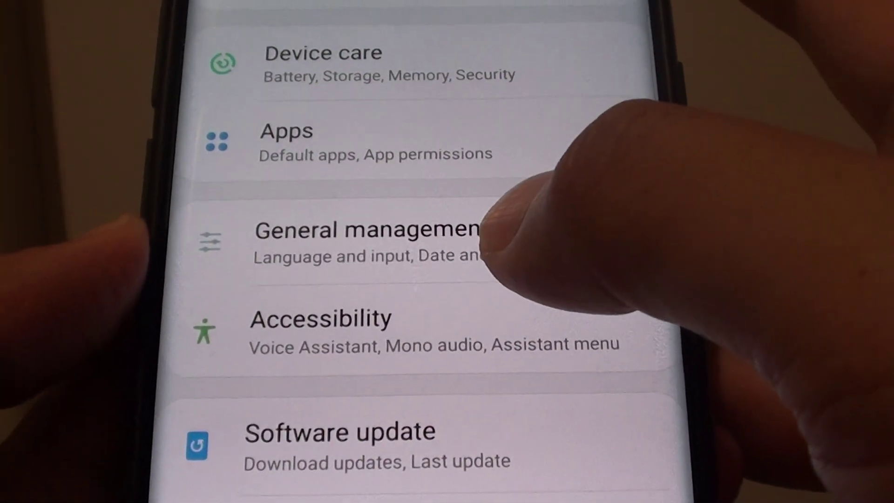